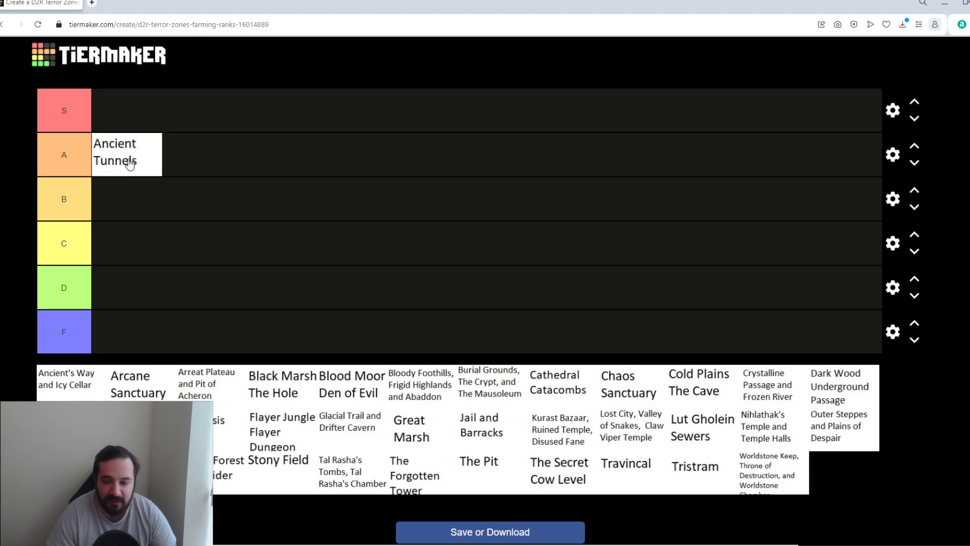
# - Move the Ancient Tunnels card from the unranked pool into the A tier row
pyautogui.moveTo(137, 393); pyautogui.dragTo(192, 155)
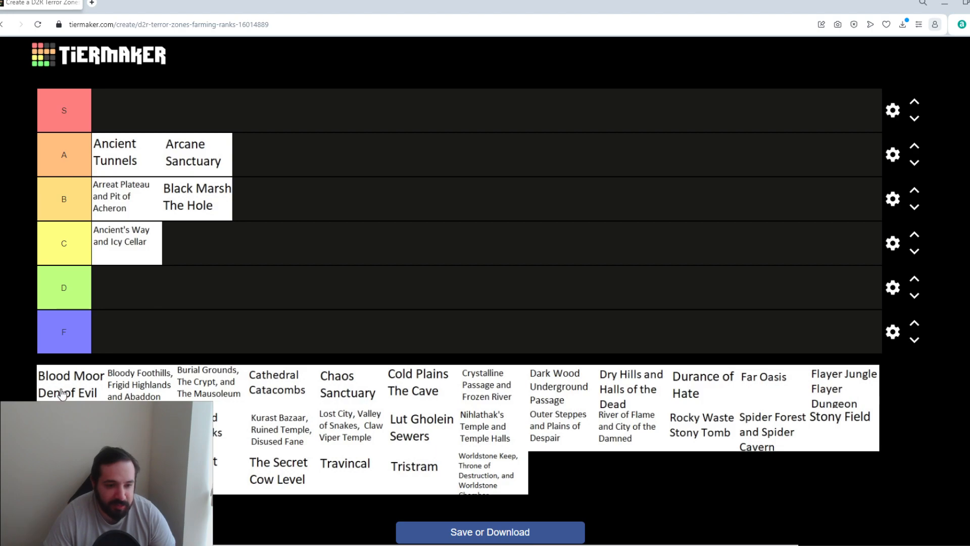
pyautogui.moveTo(70, 383); pyautogui.dragTo(127, 331)
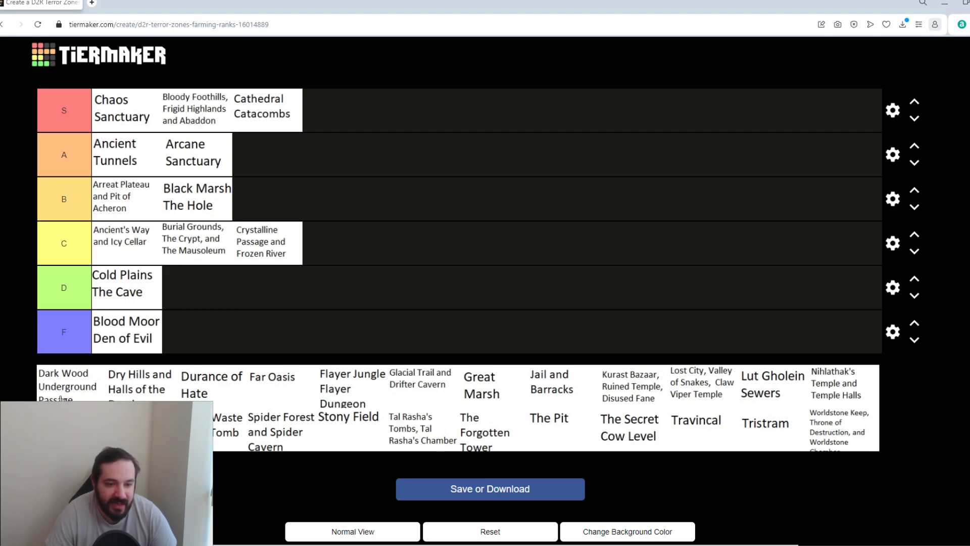
# - Place the Dark Wood Underground Passage card in the D tier beside Cold Plains
pyautogui.moveTo(66, 384); pyautogui.dragTo(199, 286)
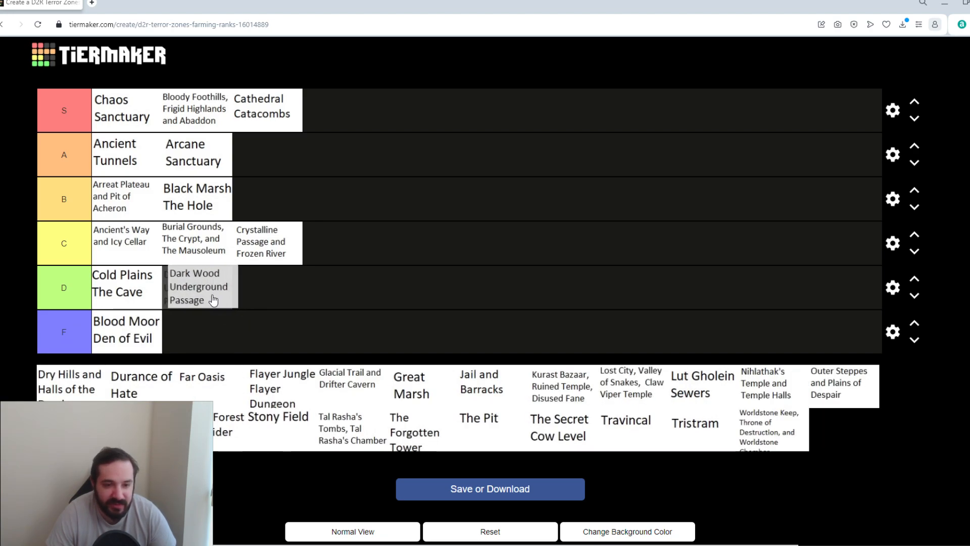